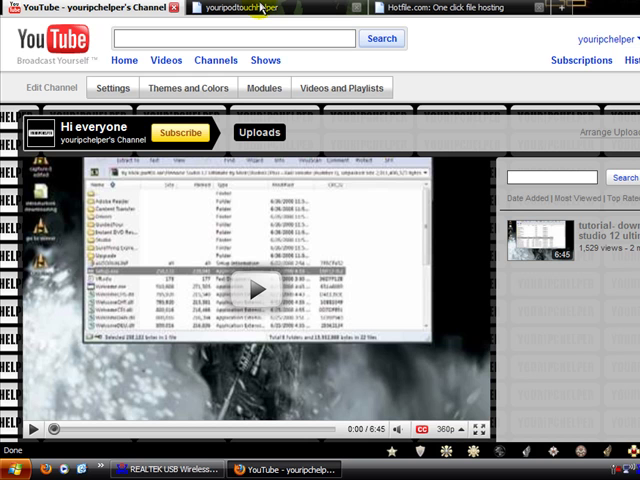
Switch from the youripodtouchhelper site to the Hotfile download page in Firefox.
{"action": "left_click", "coordinate": [240, 6]}
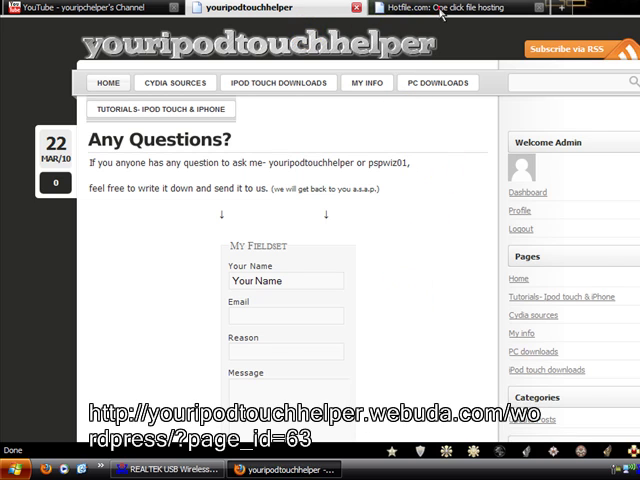
{"action": "left_click", "coordinate": [470, 11]}
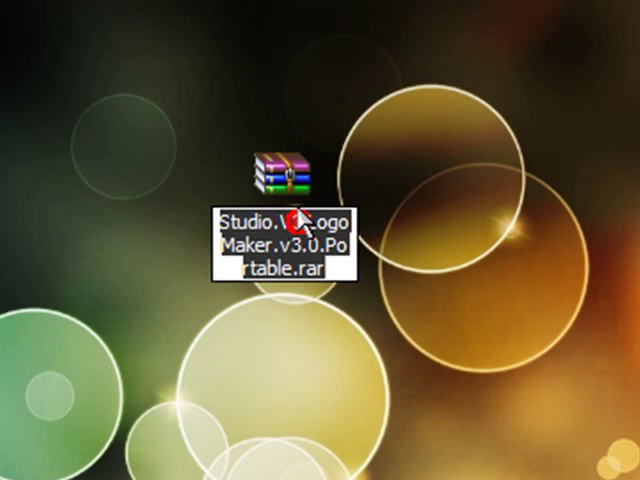
Extract the LogoMaker RAR archive without replacing existing files, and open it in WinRAR.
{"action": "right_click", "coordinate": [275, 170]}
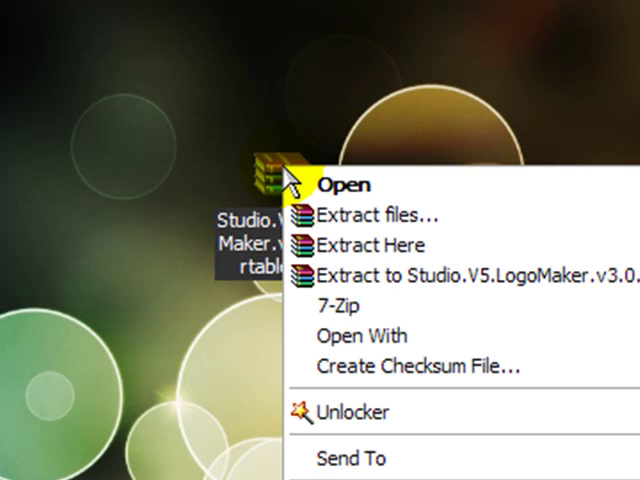
{"action": "left_click", "coordinate": [350, 183]}
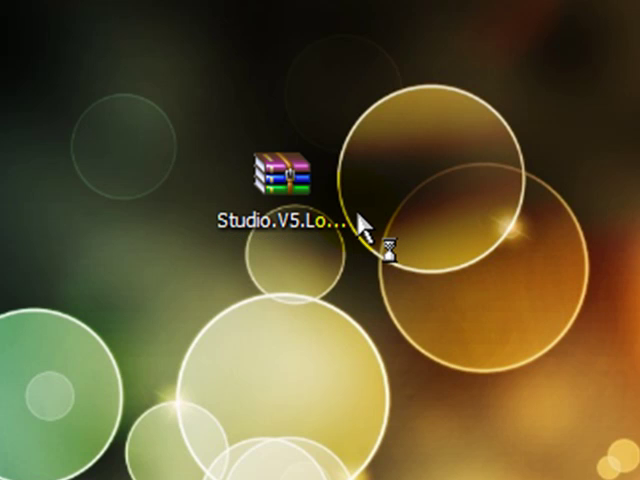
{"action": "double_click", "coordinate": [276, 171]}
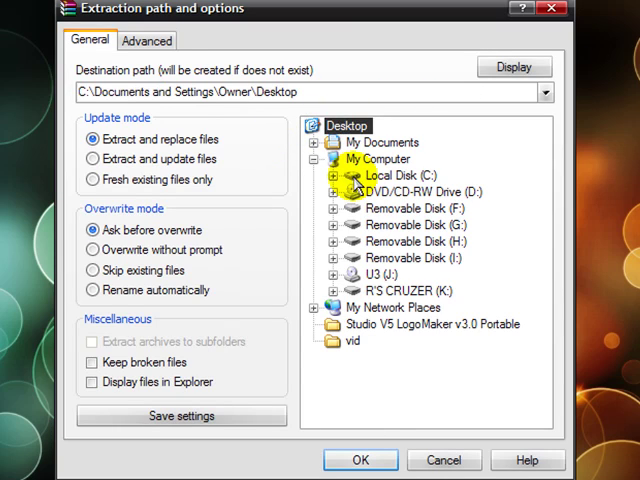
{"action": "left_click", "coordinate": [360, 460]}
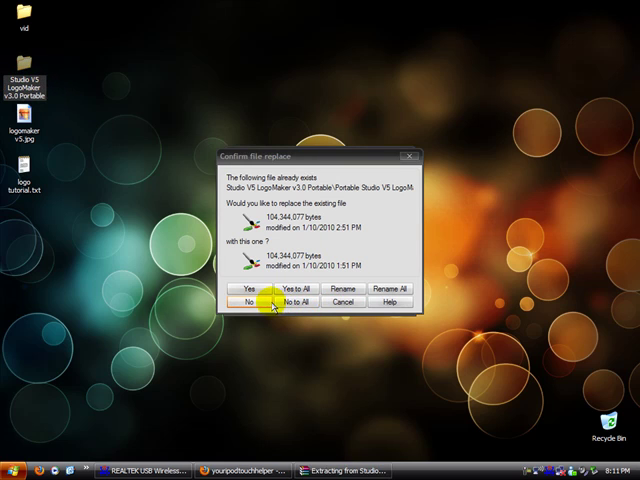
{"action": "left_click", "coordinate": [243, 302]}
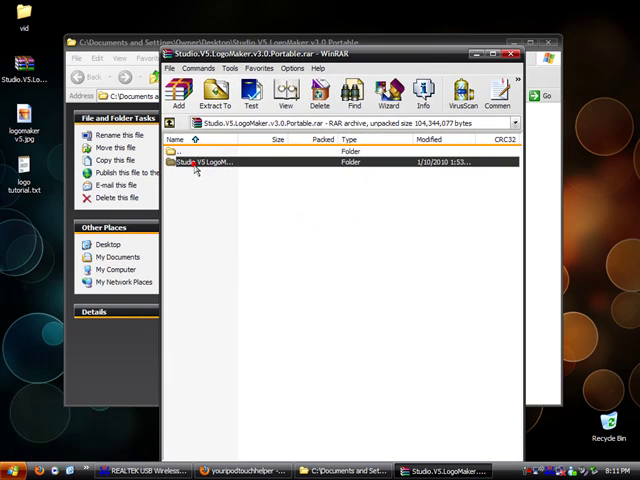
Open the archive's LogoMaker folder and launch Portable Studio V5 LogoMaker v3.0.exe.
{"action": "double_click", "coordinate": [205, 162]}
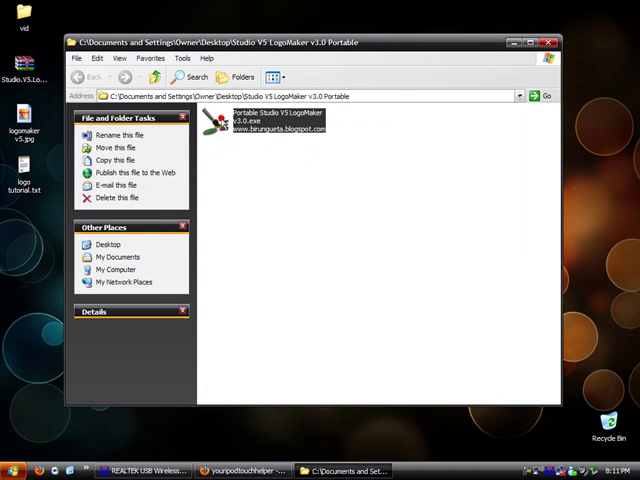
{"action": "right_click", "coordinate": [225, 122]}
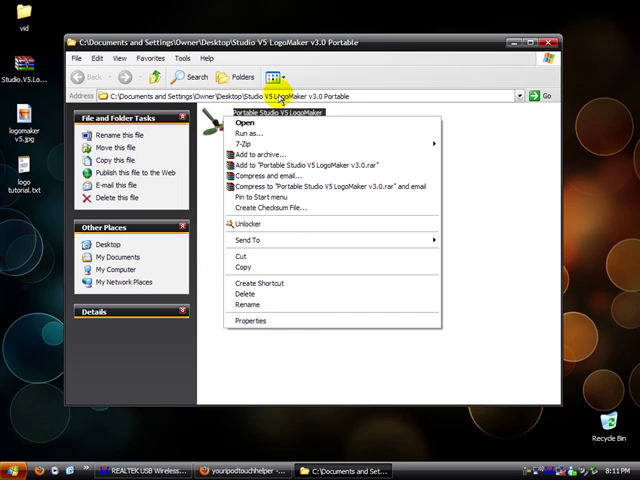
{"action": "left_click", "coordinate": [244, 123]}
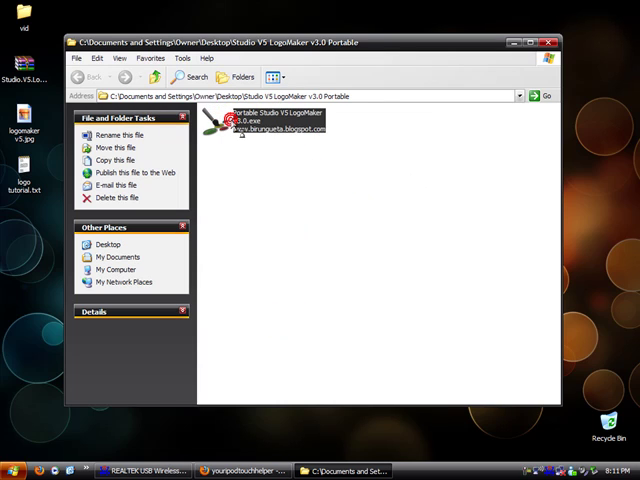
{"action": "left_click", "coordinate": [212, 120]}
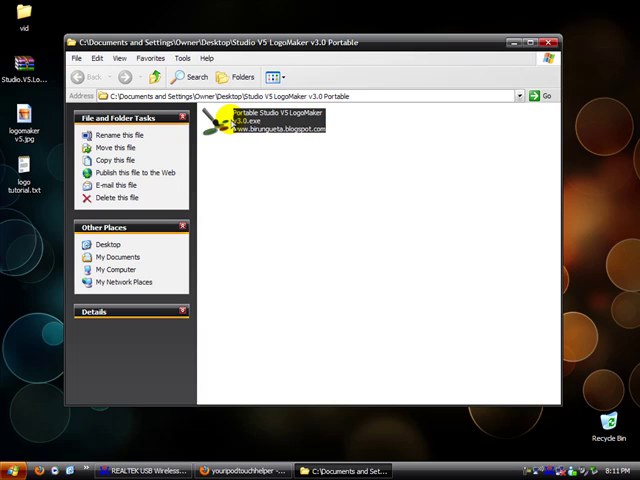
{"action": "mouse_move", "coordinate": [264, 165]}
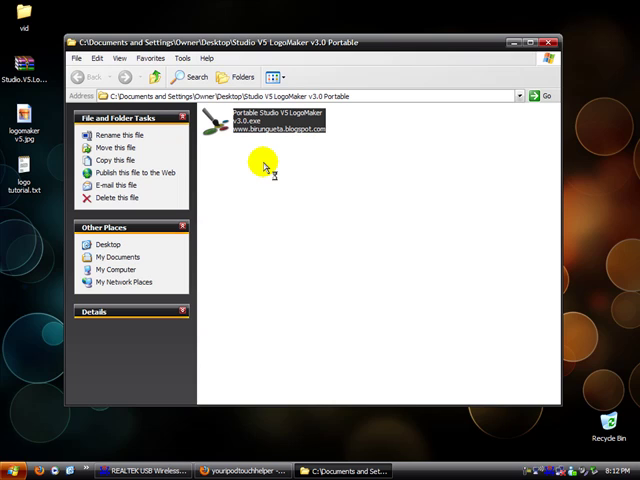
{"action": "mouse_move", "coordinate": [282, 158]}
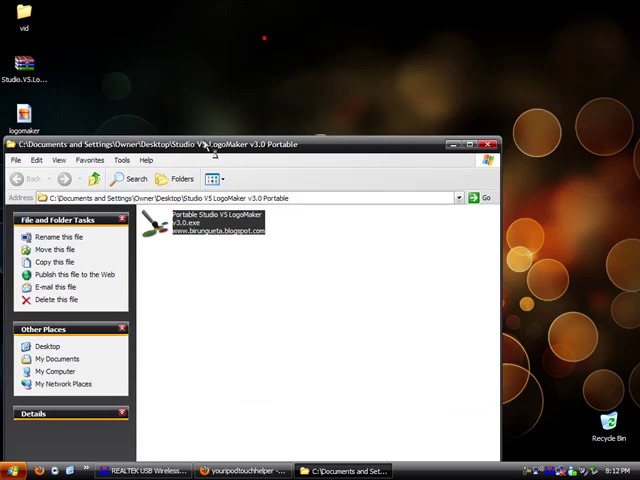
{"action": "left_click", "coordinate": [489, 144]}
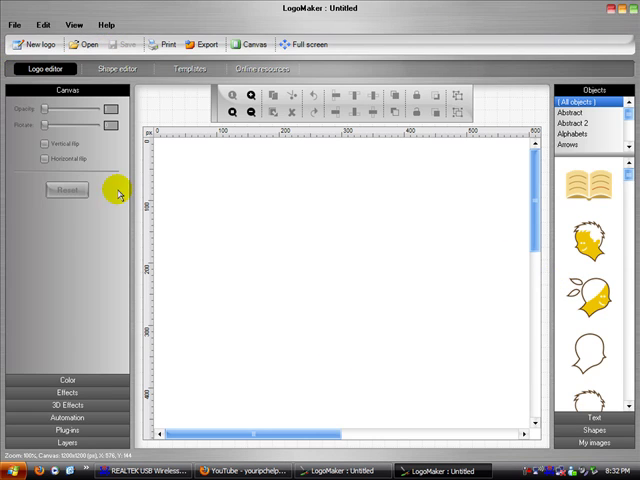
{"action": "mouse_move", "coordinate": [146, 90]}
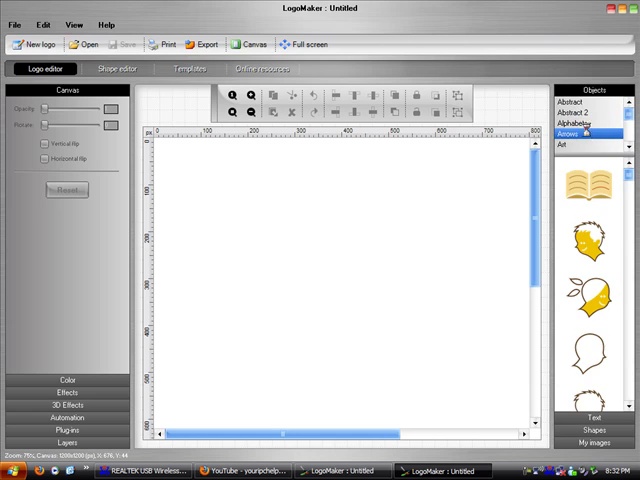
Browse the Abstract 2 shape thumbnails, then switch the library to Arrows.
{"action": "left_click", "coordinate": [590, 133]}
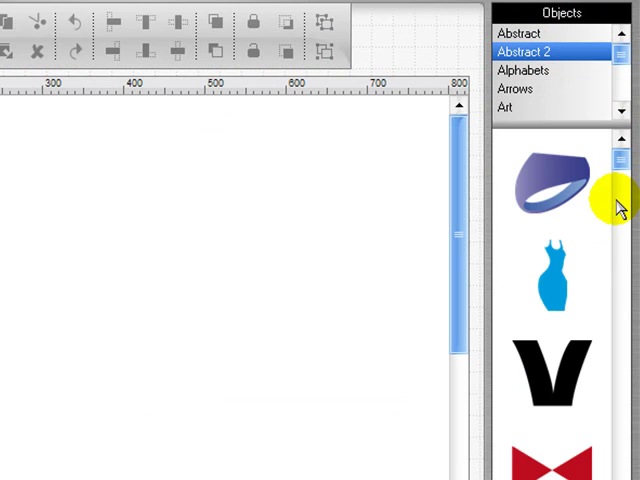
{"action": "scroll", "scroll_direction": "down", "scroll_amount": 3}
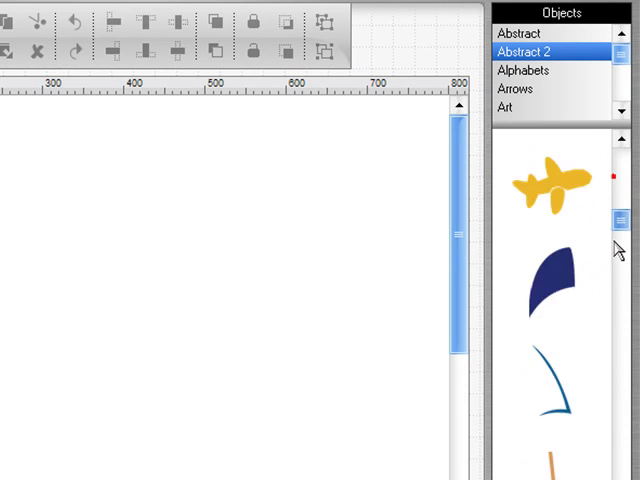
{"action": "scroll", "scroll_direction": "down", "scroll_amount": 3}
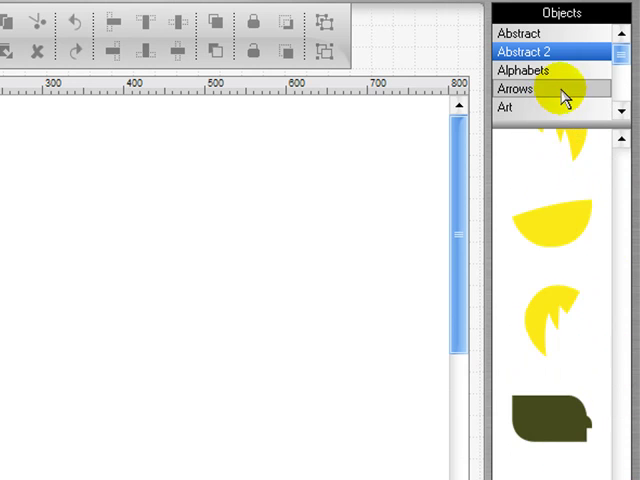
{"action": "left_click", "coordinate": [539, 71]}
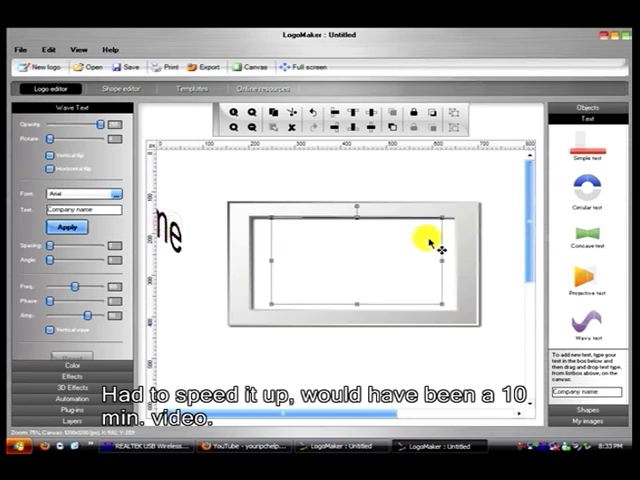
Change the wavy text to 'youripchelper' in NATURALBORN font and lower the wave frequency.
{"action": "left_click", "coordinate": [67, 227]}
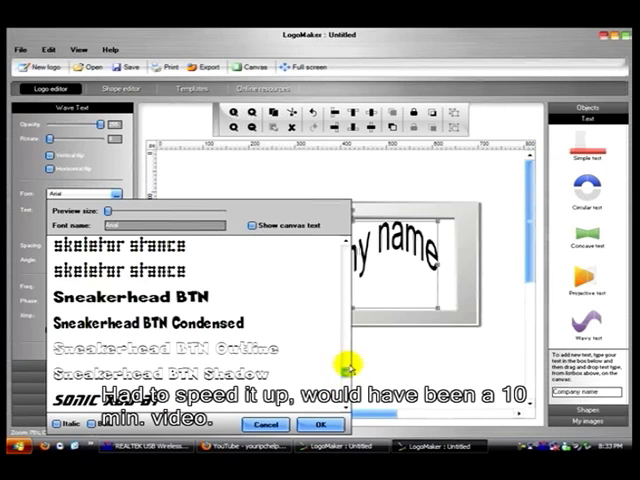
{"action": "scroll", "scroll_direction": "down", "scroll_amount": 3}
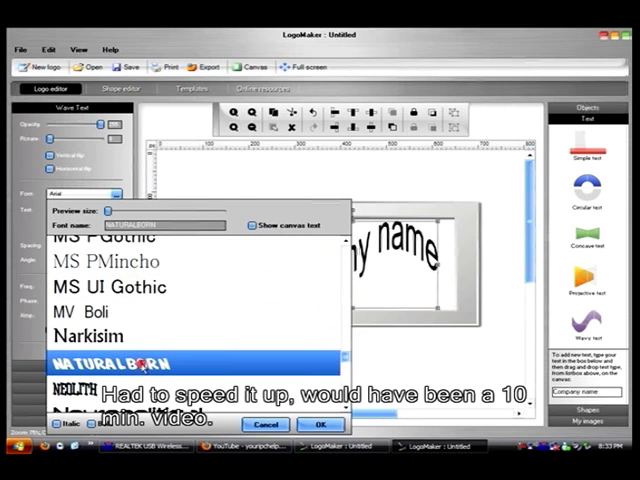
{"action": "left_click", "coordinate": [318, 424]}
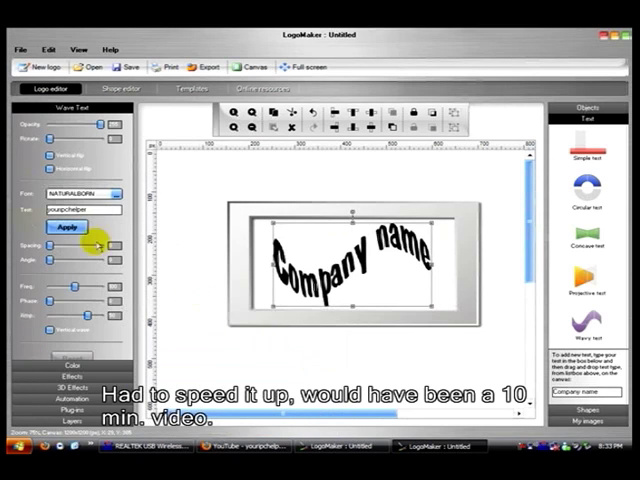
{"action": "left_click", "coordinate": [65, 227]}
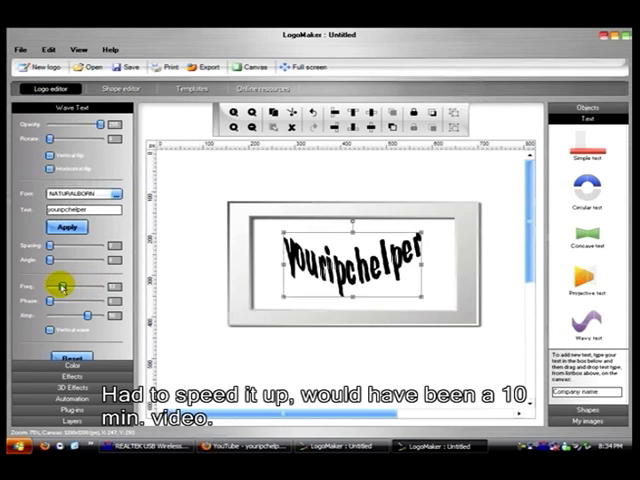
{"action": "left_click_drag", "start_coordinate": [62, 287], "coordinate": [75, 302]}
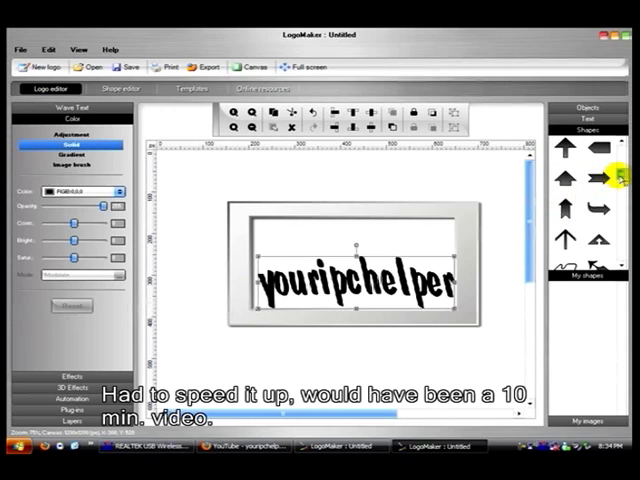
Place a black right-pointing arrow shape above the youripchelper text.
{"action": "left_click", "coordinate": [609, 177]}
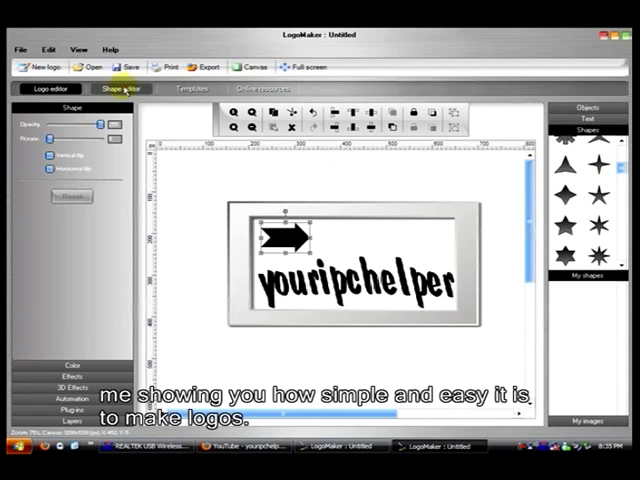
Add a yellow rectangle banner beside the arrow, then select the arrow.
{"action": "left_click", "coordinate": [44, 90]}
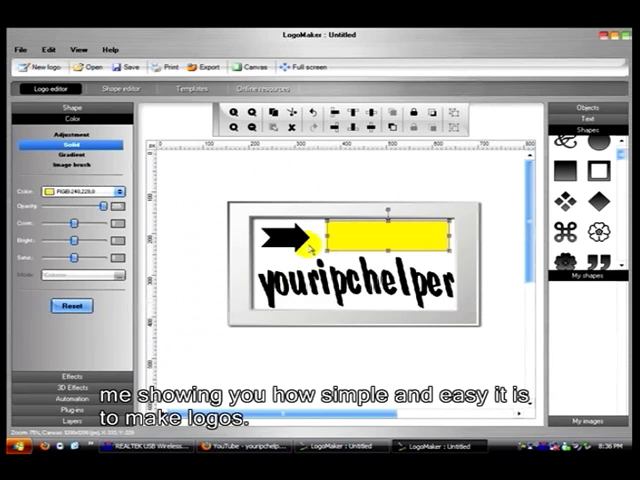
{"action": "left_click", "coordinate": [115, 191]}
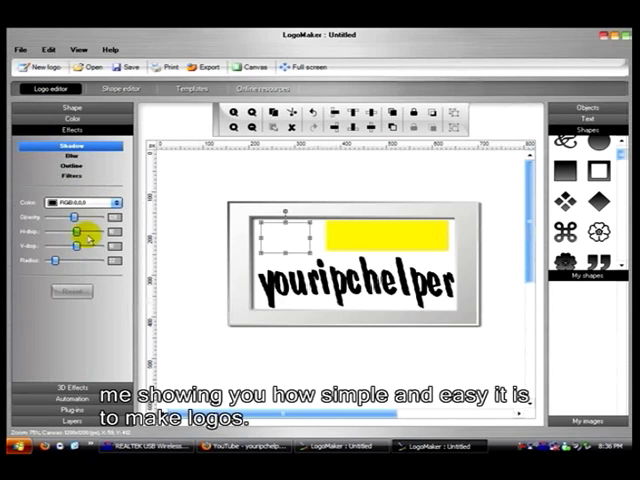
Give the arrow a black outline in place of its solid fill, then deselect it.
{"action": "left_click", "coordinate": [113, 201]}
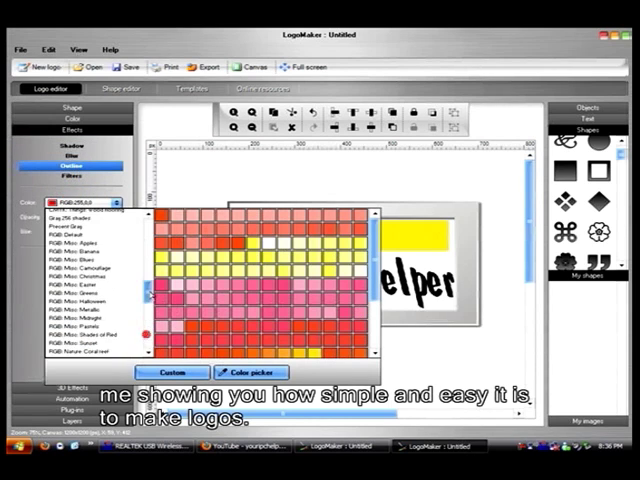
{"action": "scroll", "scroll_direction": "down", "scroll_amount": 3}
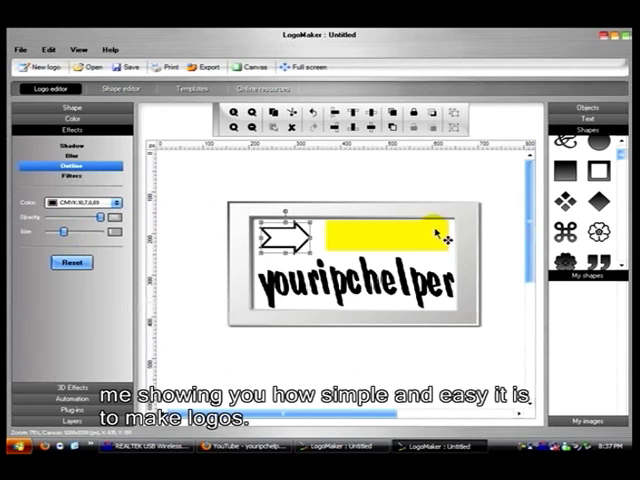
{"action": "left_click", "coordinate": [588, 120]}
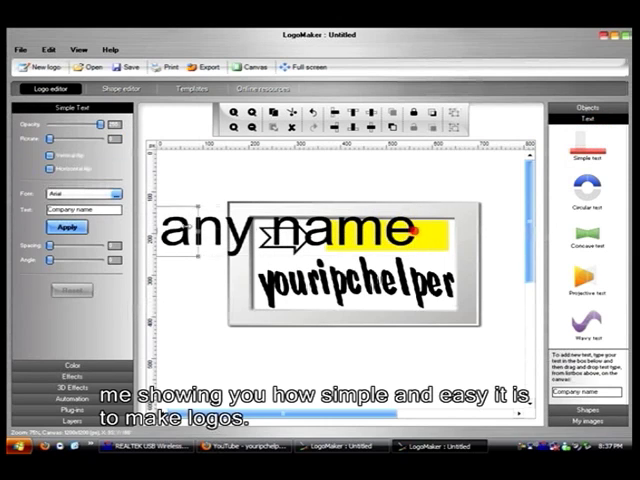
Set the banner text to 'Subscribe' in the Carbon Block font.
{"action": "left_click", "coordinate": [66, 226]}
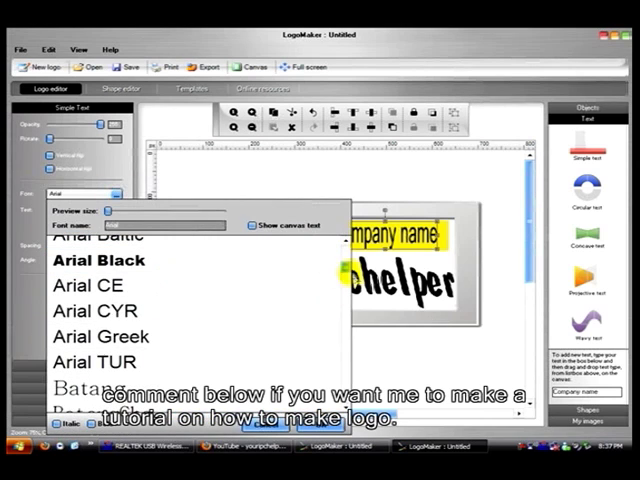
{"action": "scroll", "scroll_direction": "down", "scroll_amount": 3}
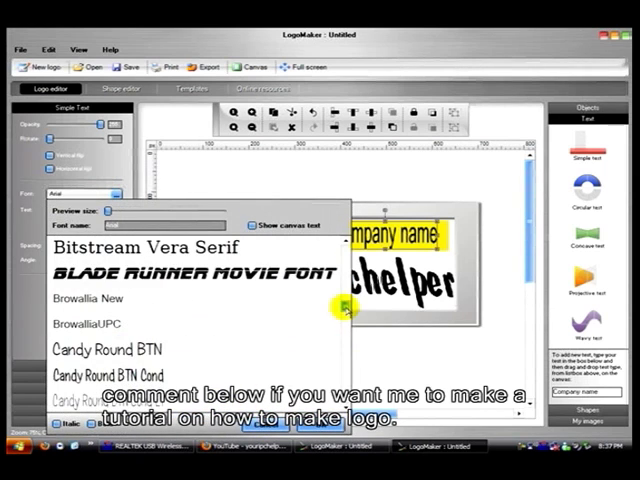
{"action": "scroll", "scroll_direction": "down", "scroll_amount": 3}
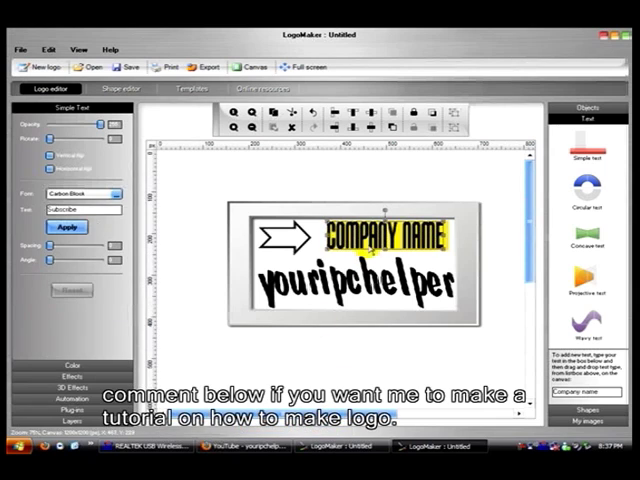
{"action": "left_click", "coordinate": [66, 227]}
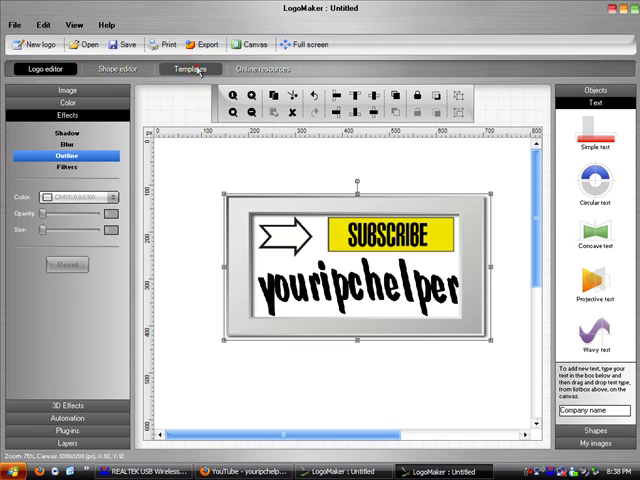
Browse the built-in logo templates, then return to the Logo editor.
{"action": "left_click", "coordinate": [190, 69]}
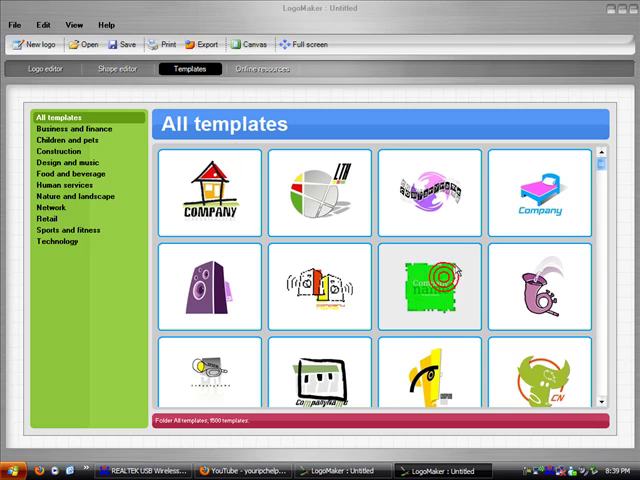
{"action": "left_click", "coordinate": [44, 68]}
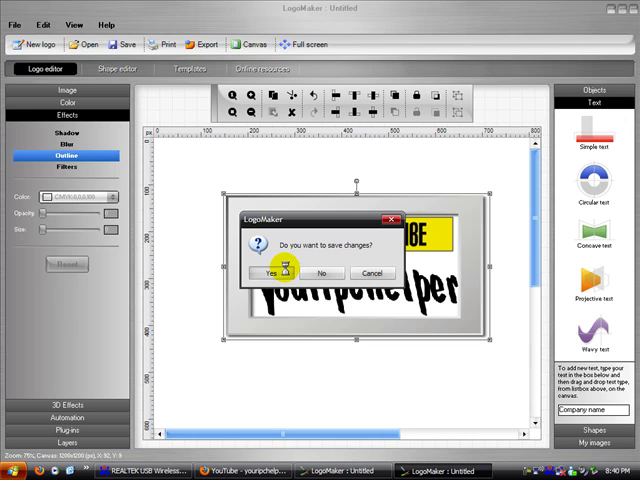
{"action": "left_click", "coordinate": [267, 273]}
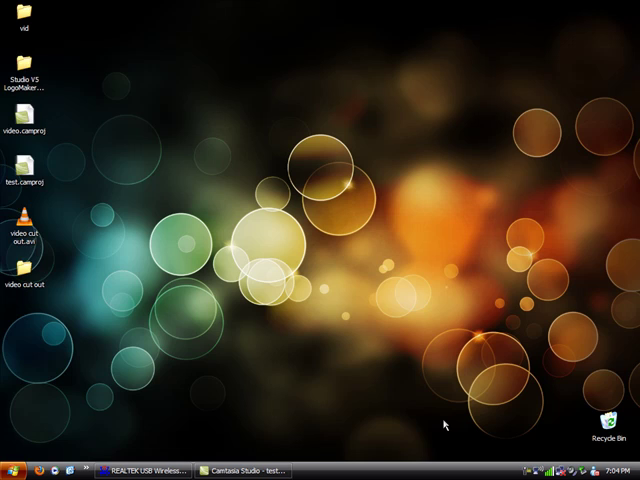
{"action": "mouse_move", "coordinate": [261, 316]}
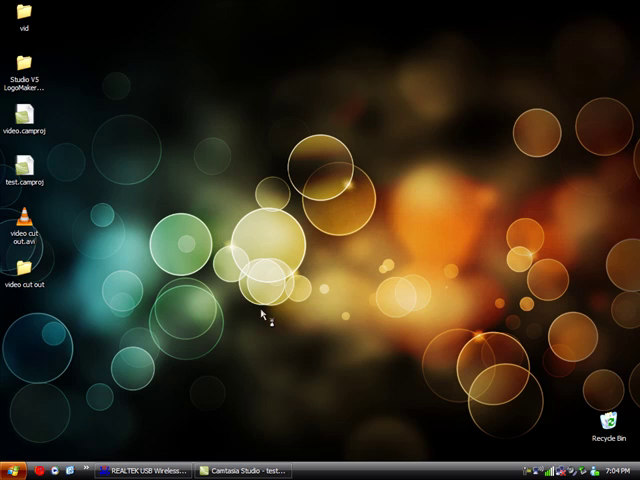